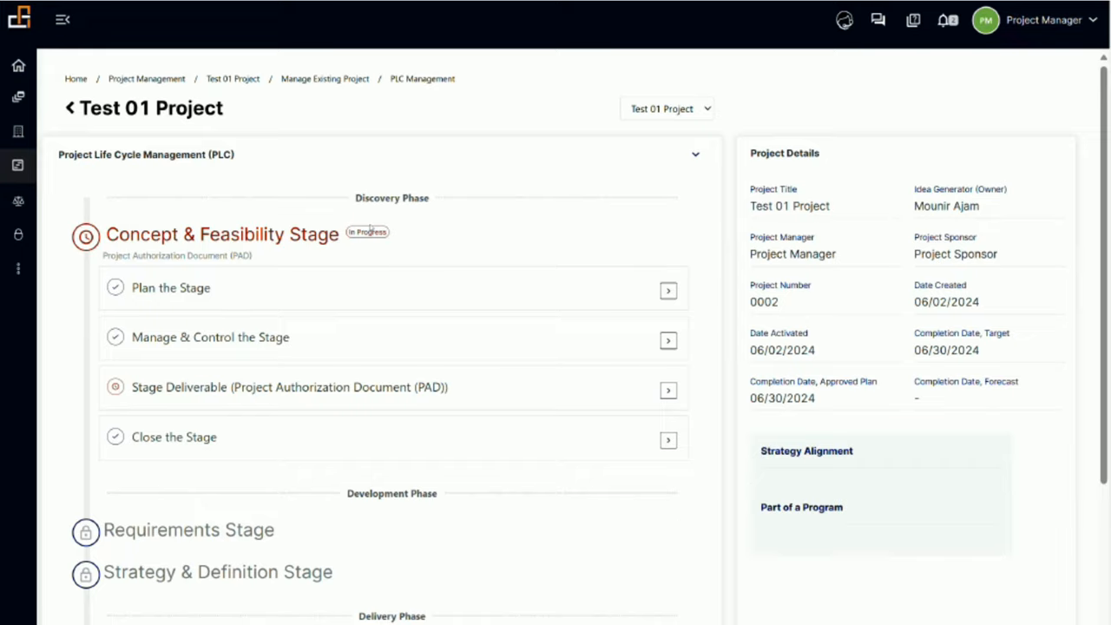
pyautogui.moveTo(258, 295)
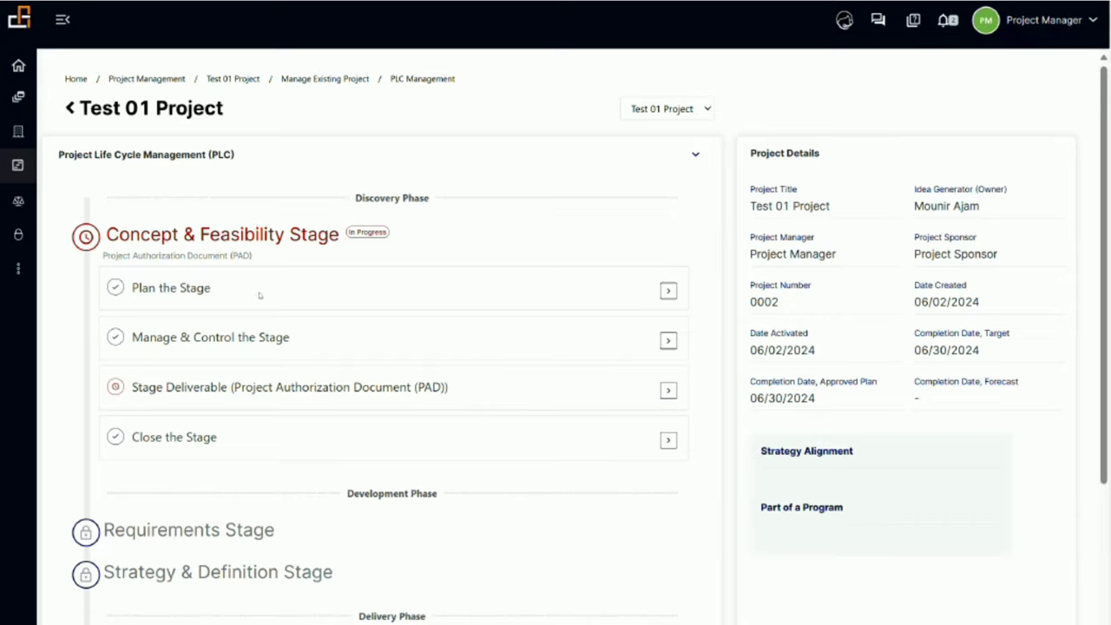
pyautogui.moveTo(448, 338)
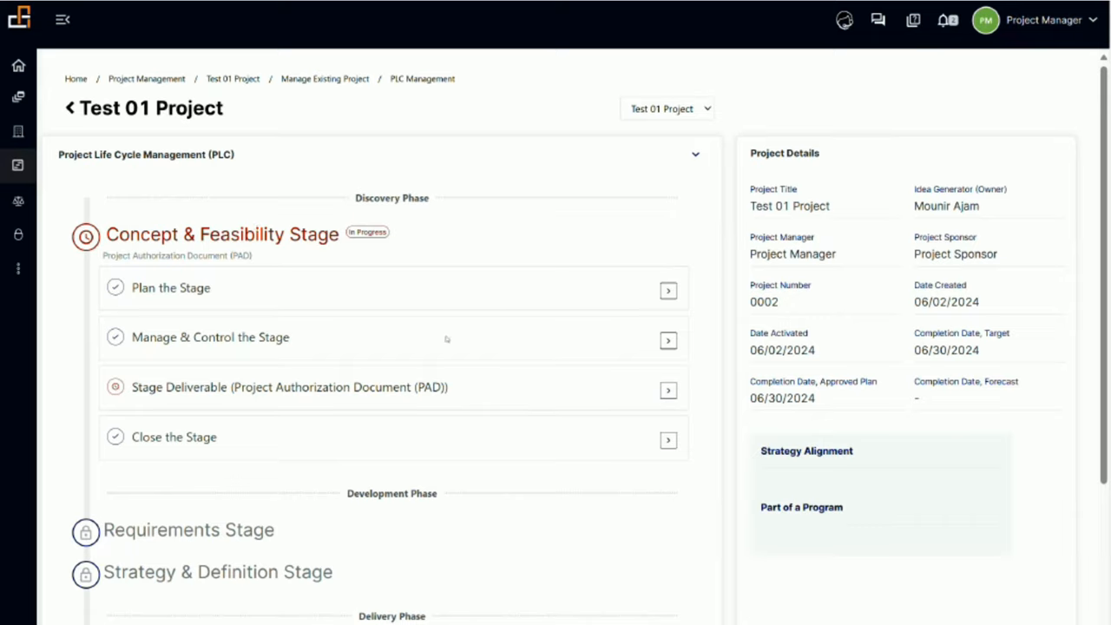
pyautogui.moveTo(399, 290)
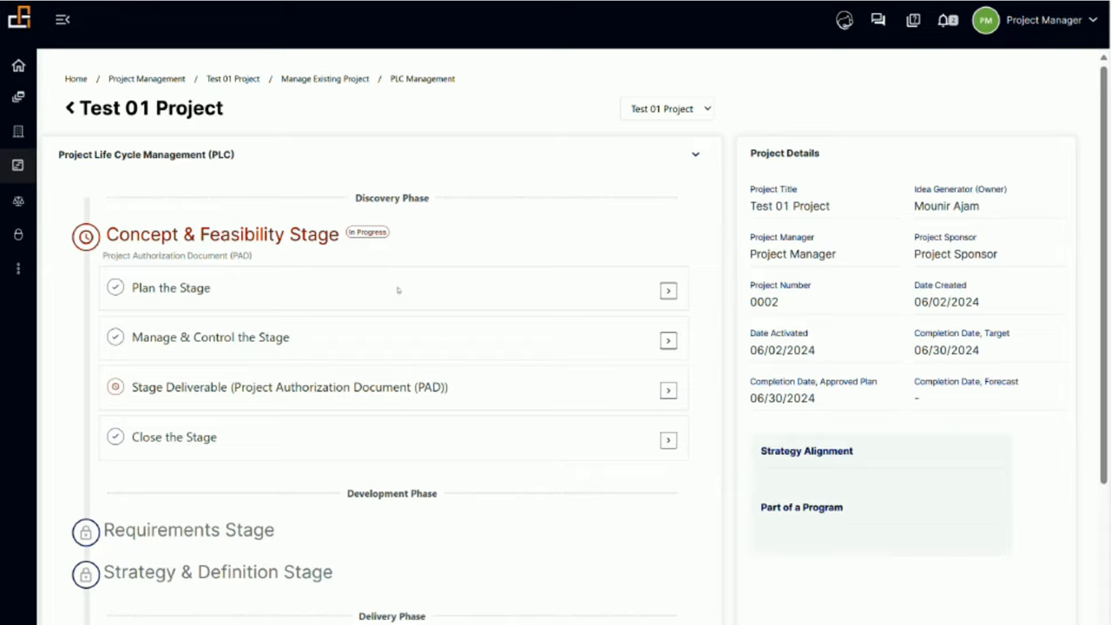
pyautogui.moveTo(215, 288)
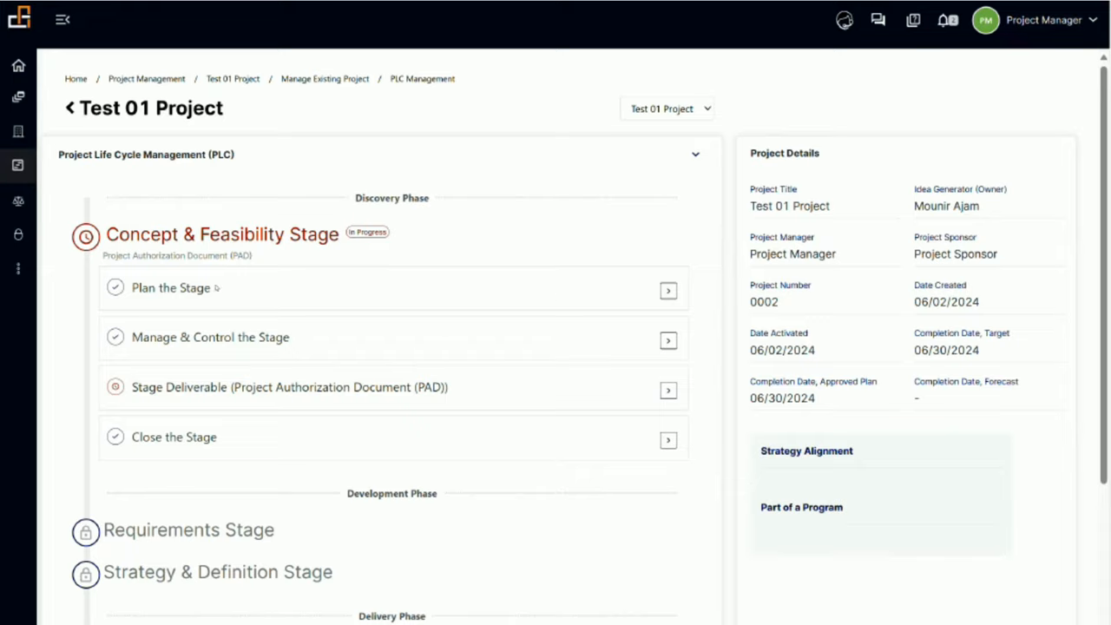
pyautogui.moveTo(312, 373)
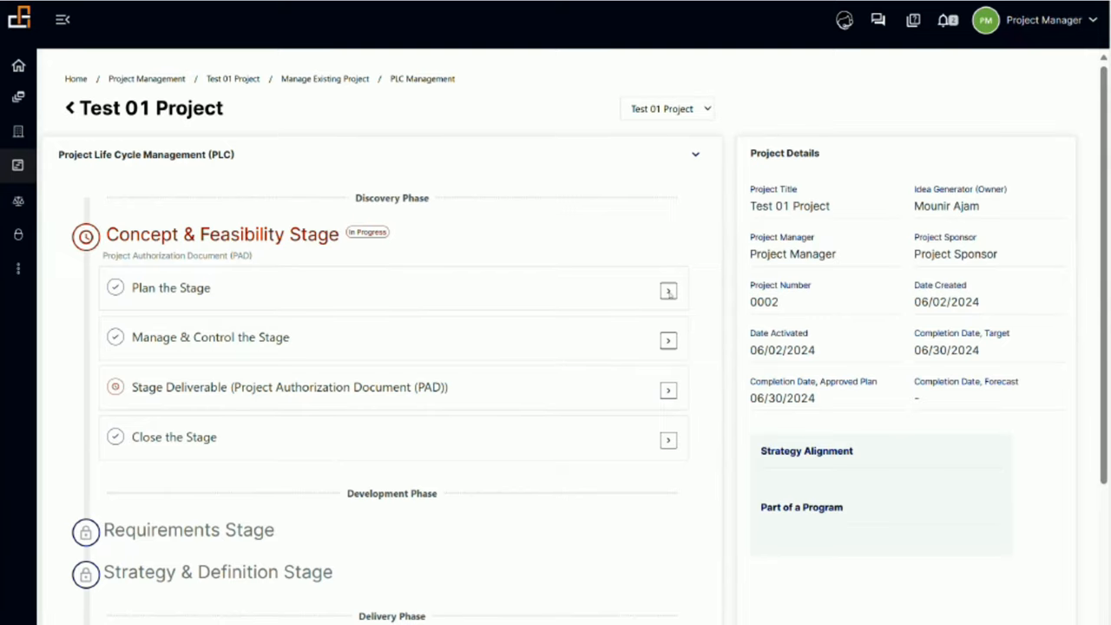
# - Expand Plan the Stage for Test 01 Project's Concept & Feasibility Stage
pyautogui.click(667, 291)
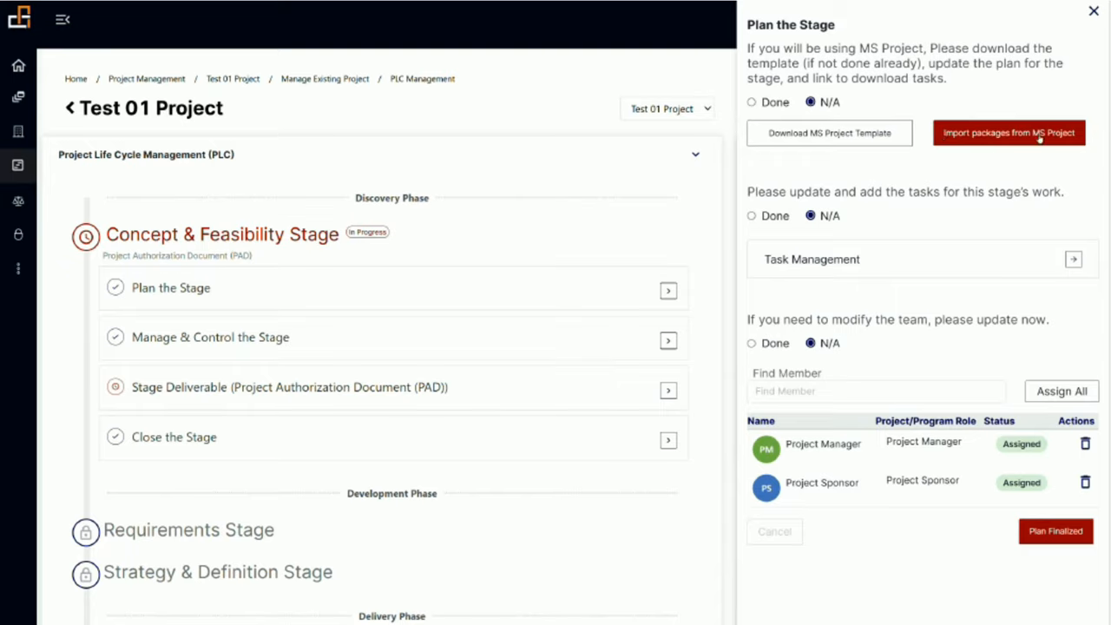
pyautogui.moveTo(1015, 220)
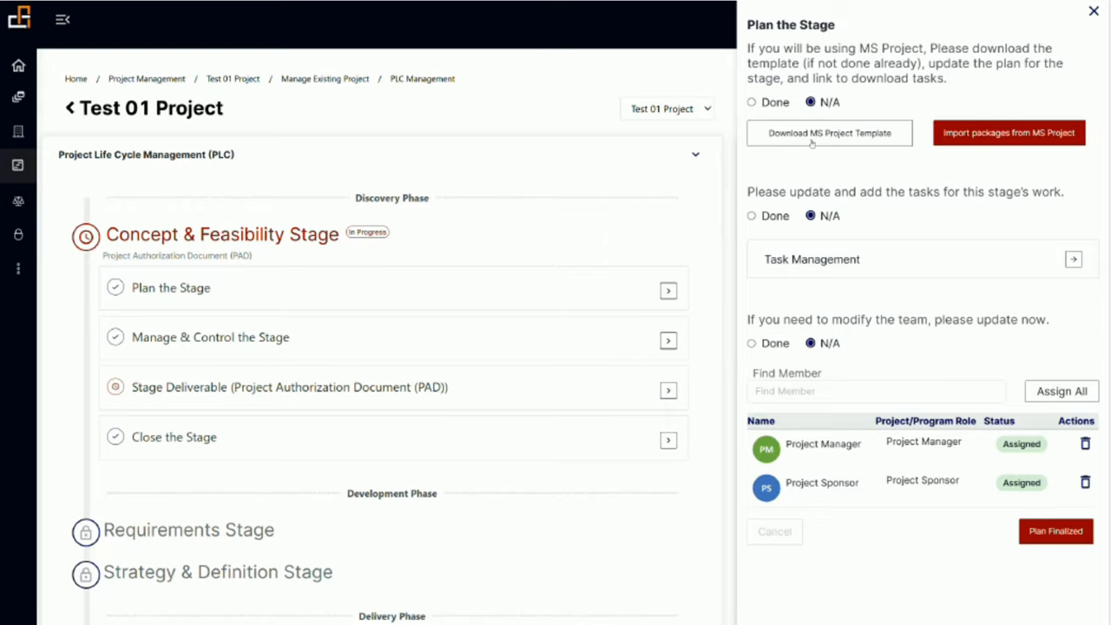
pyautogui.moveTo(958, 198)
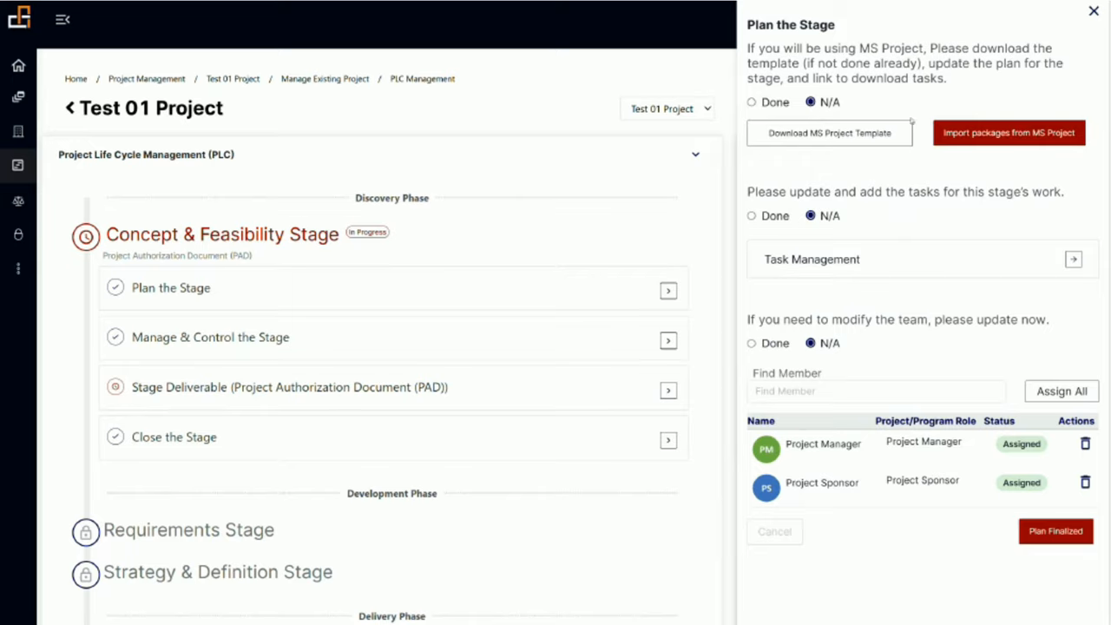
pyautogui.moveTo(788, 288)
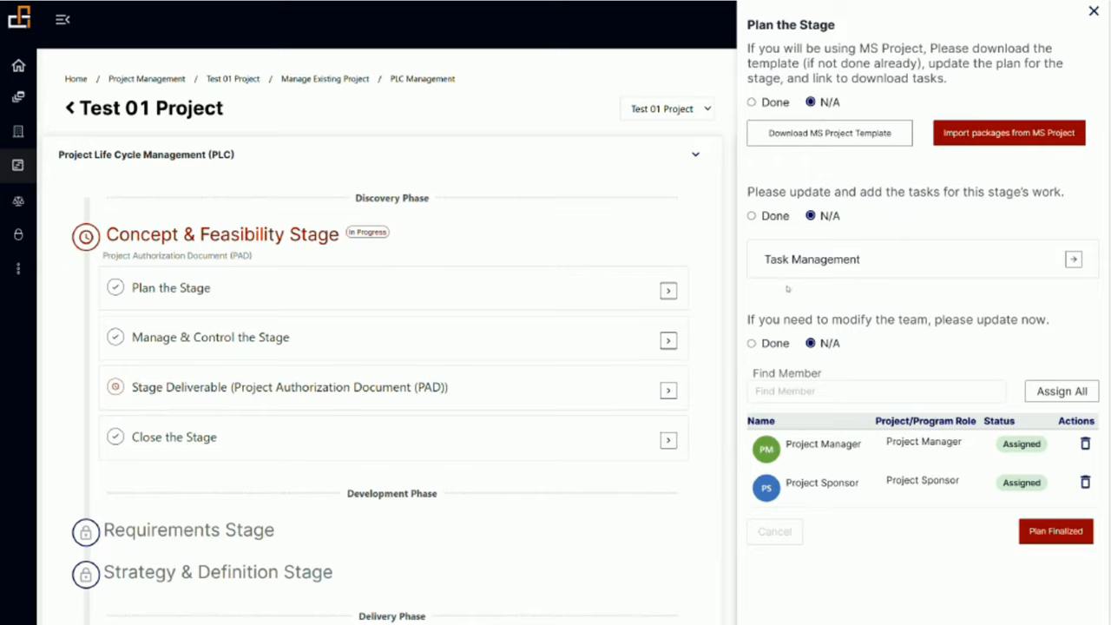
pyautogui.moveTo(820, 271)
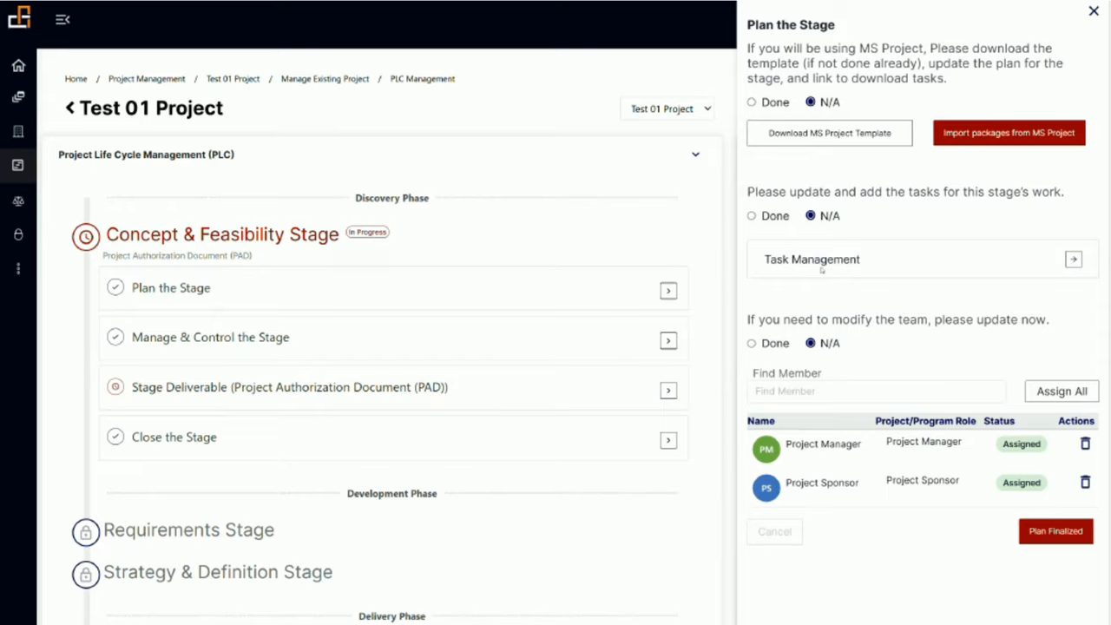
pyautogui.moveTo(1073, 260)
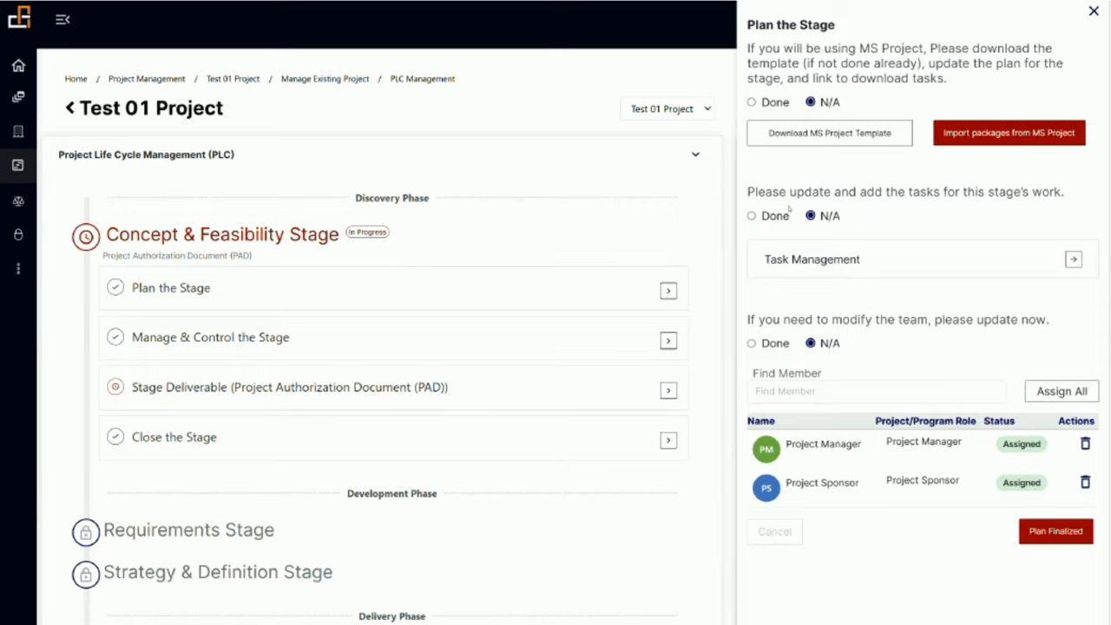
pyautogui.moveTo(756, 252)
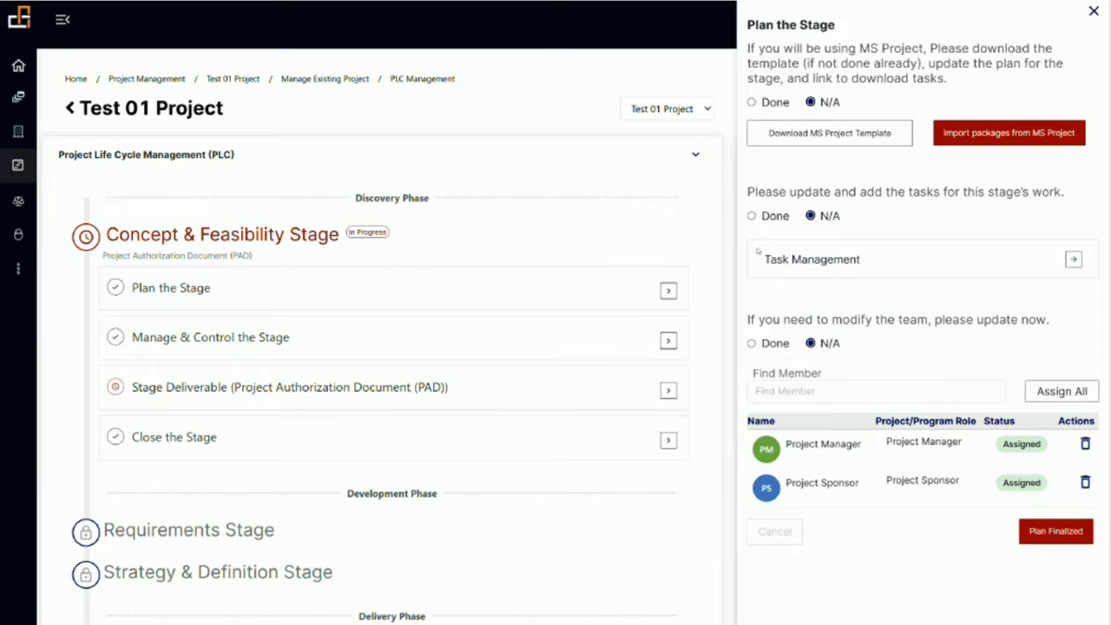
pyautogui.moveTo(408, 261)
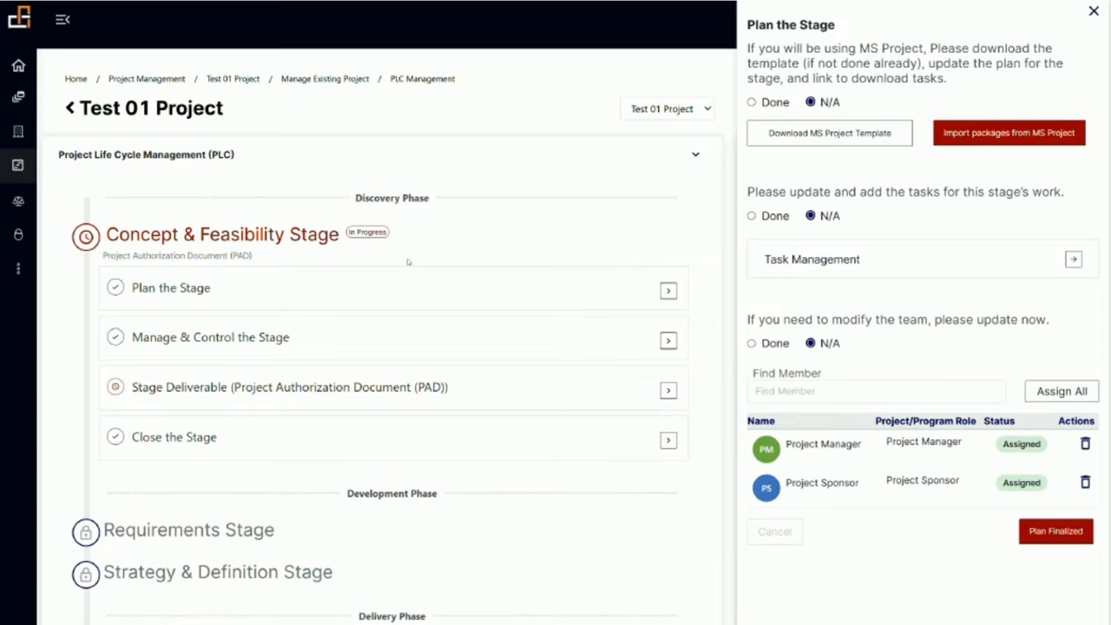
pyautogui.moveTo(784, 241)
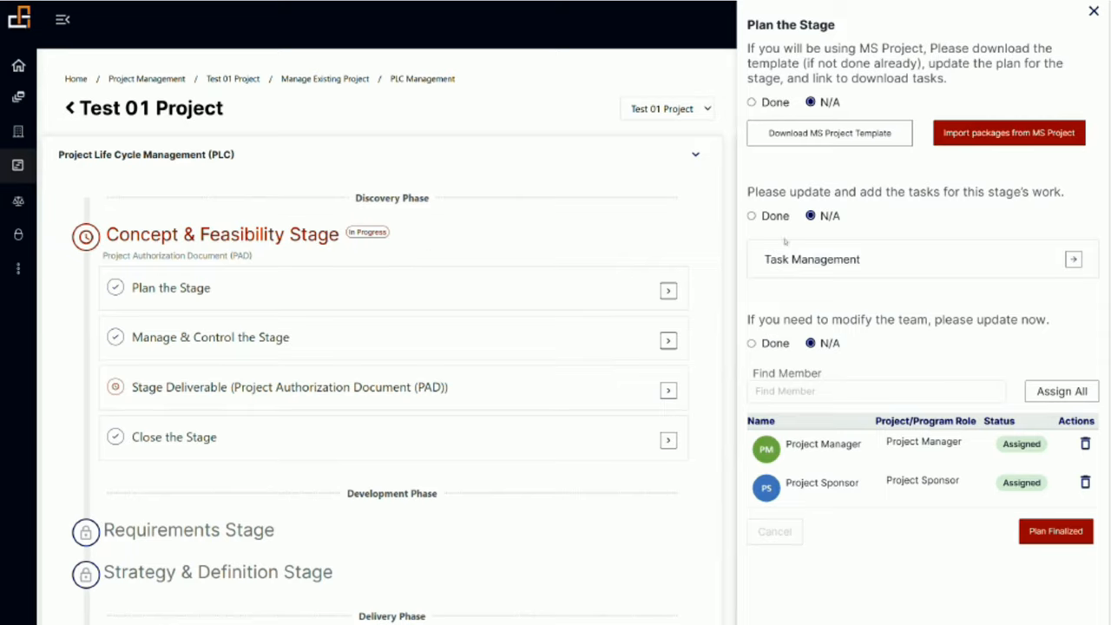
pyautogui.moveTo(864, 371)
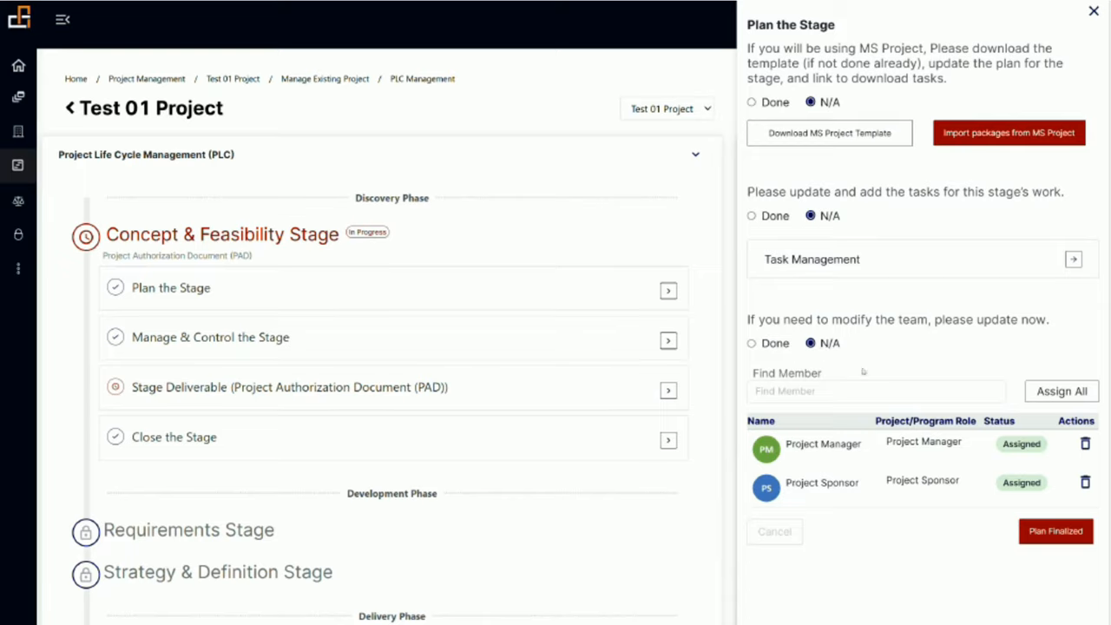
pyautogui.moveTo(878, 344)
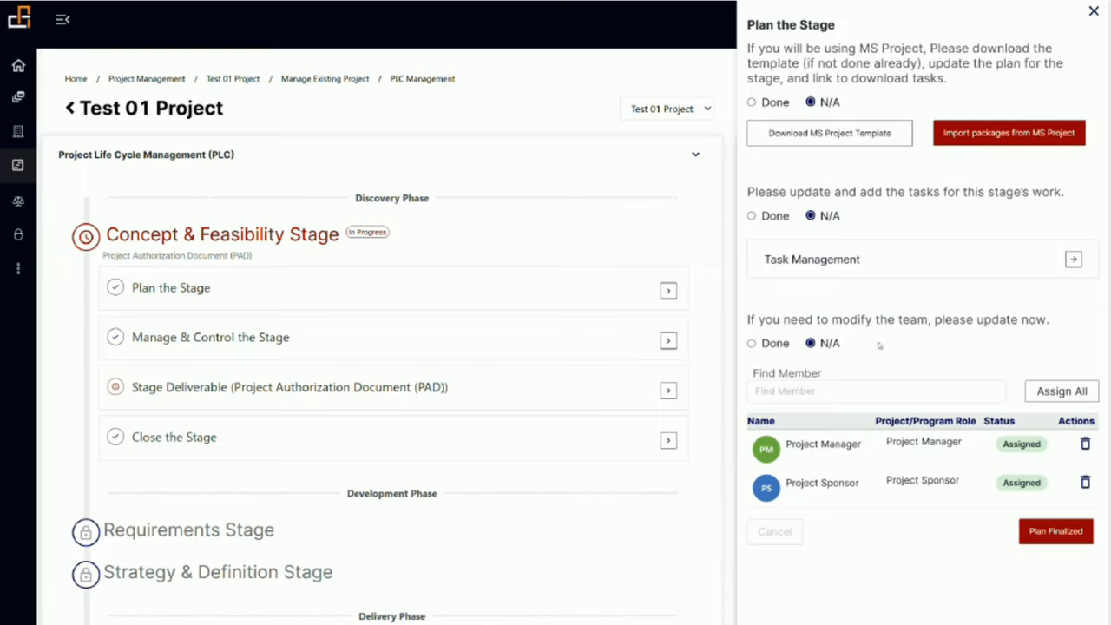
pyautogui.moveTo(909, 346)
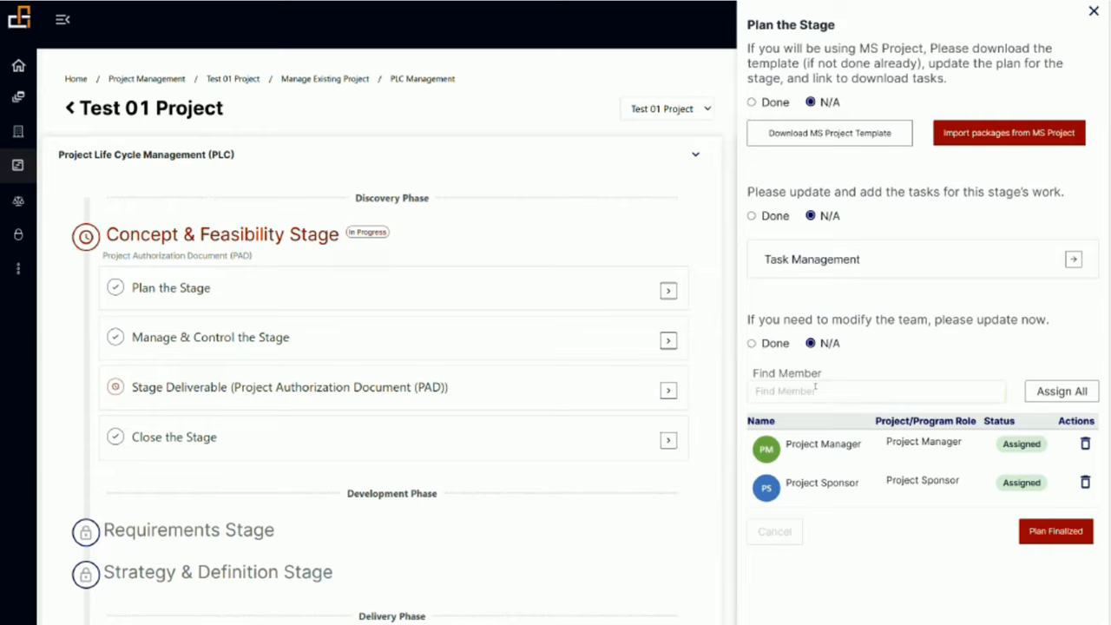
pyautogui.click(877, 390)
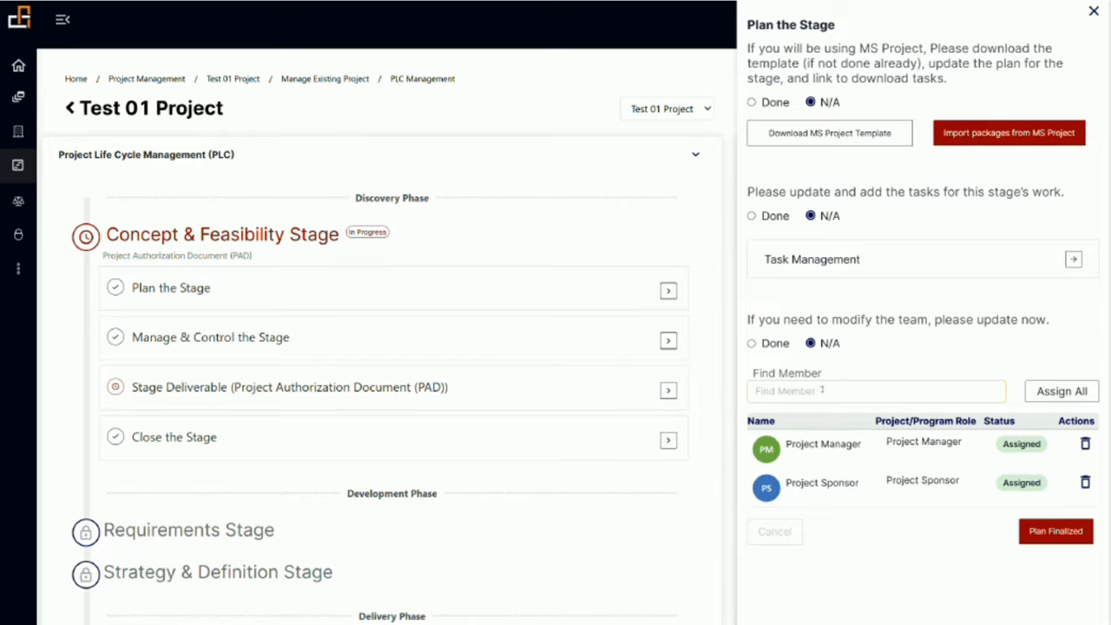
pyautogui.moveTo(857, 368)
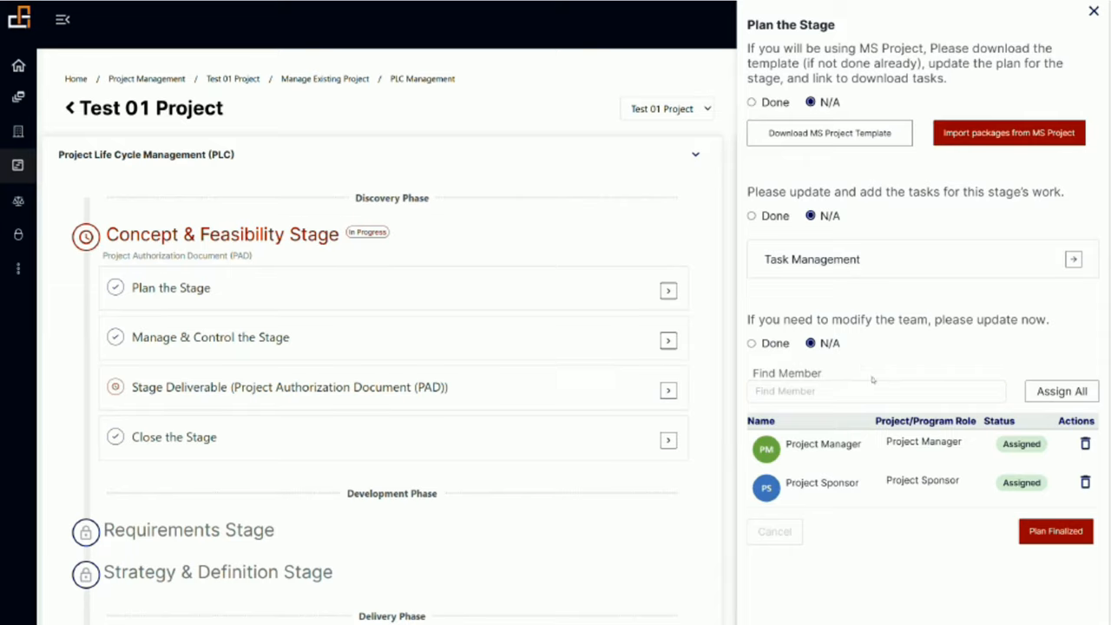
pyautogui.moveTo(737, 560)
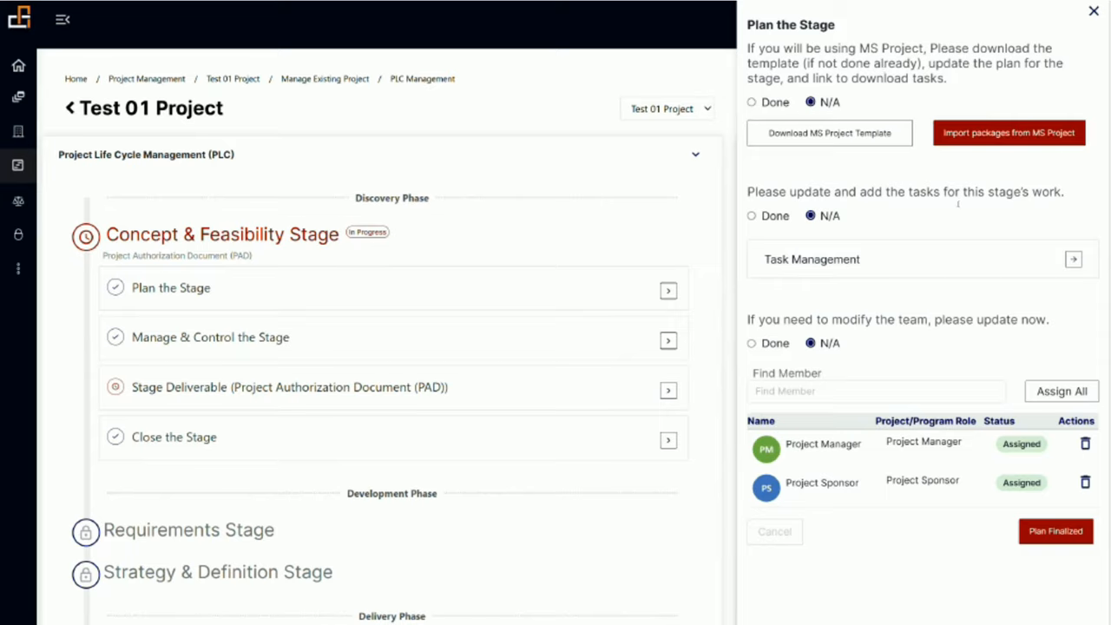
pyautogui.moveTo(866, 233)
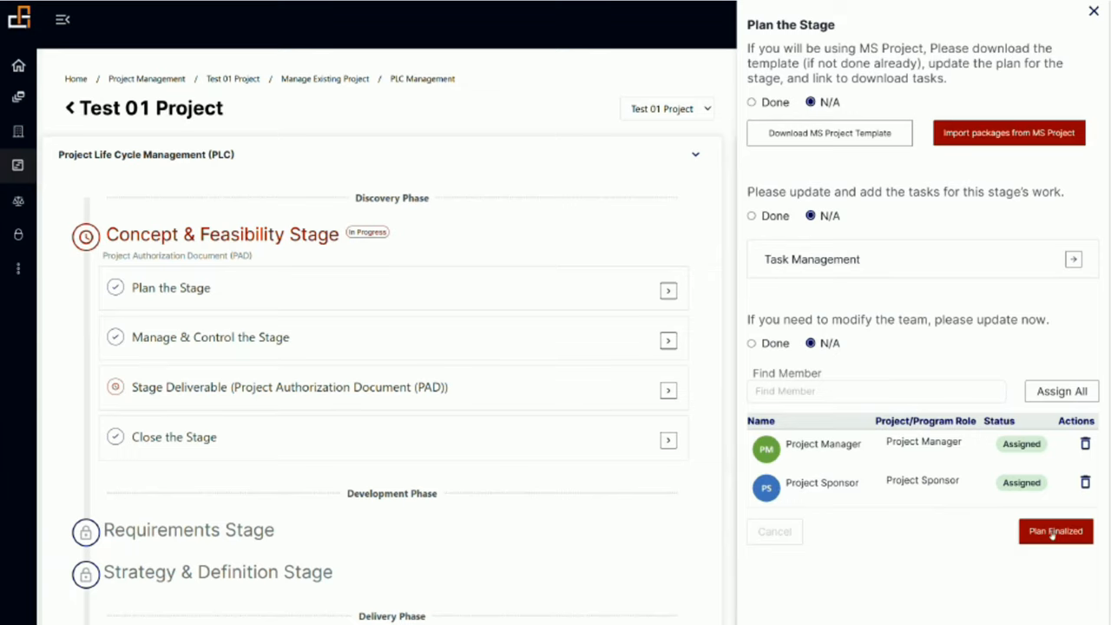
# - Mark the plan finalized with every item at N/A and close the panel
pyautogui.click(1055, 531)
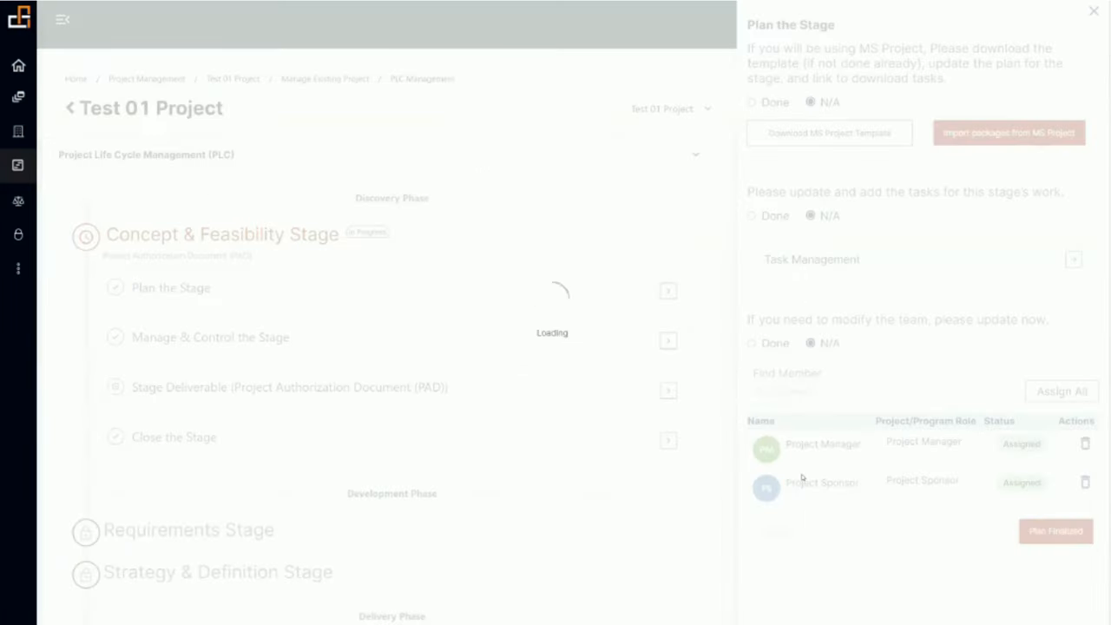
pyautogui.click(1093, 10)
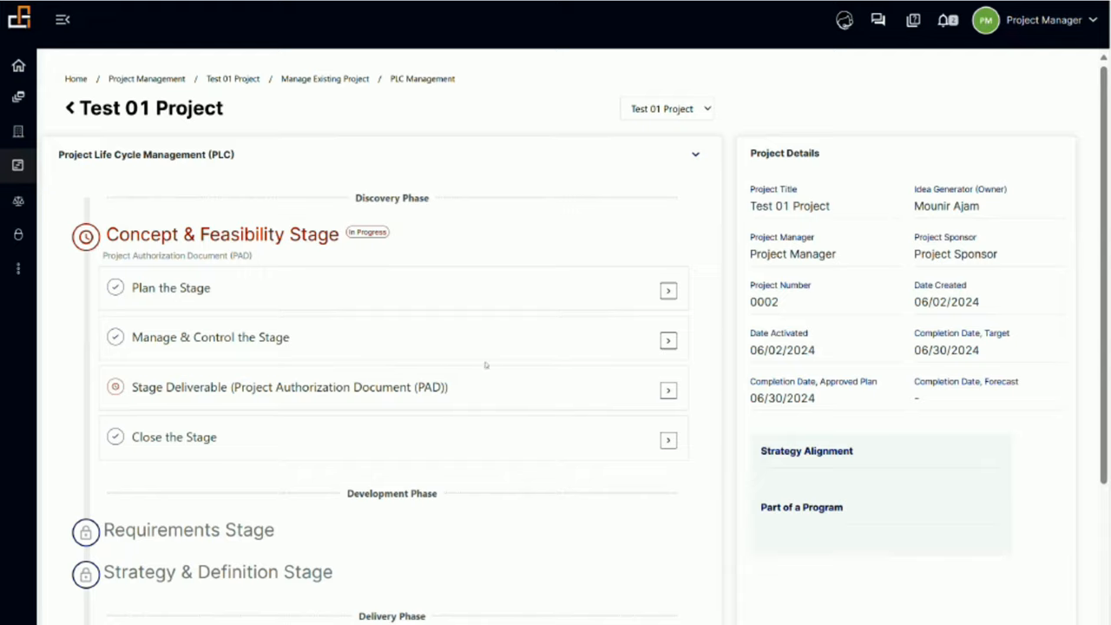
pyautogui.moveTo(390, 350)
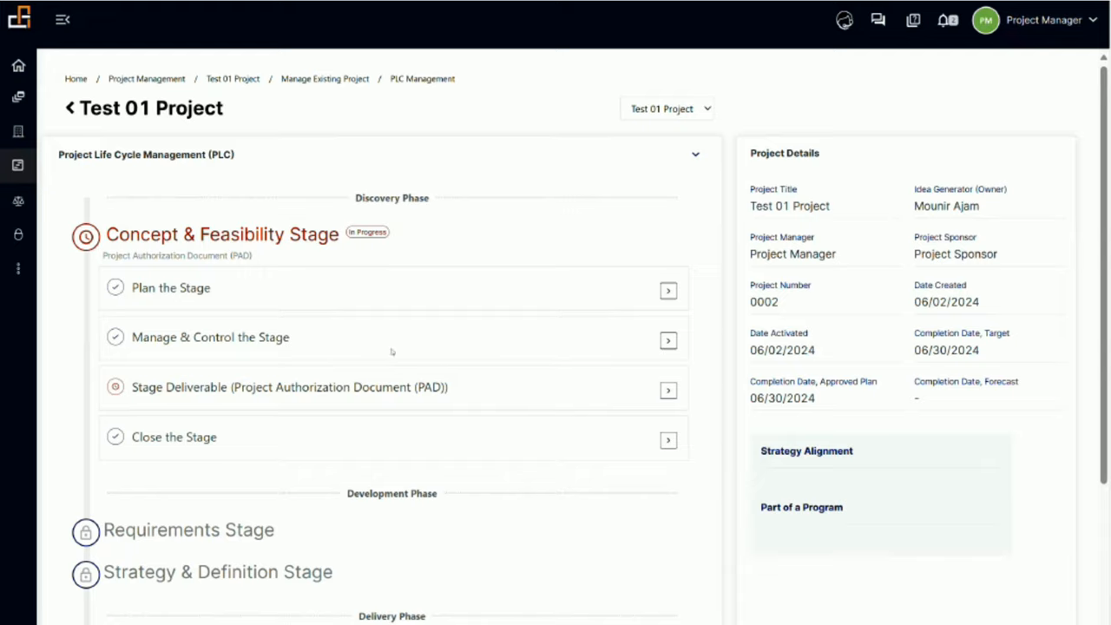
pyautogui.moveTo(279, 347)
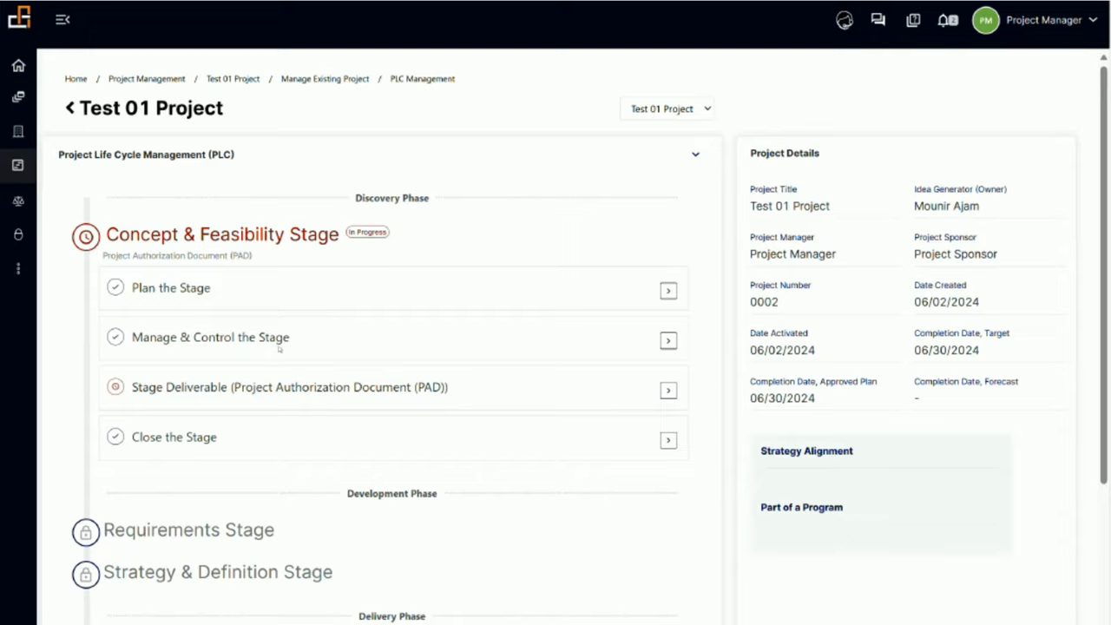
pyautogui.moveTo(420, 348)
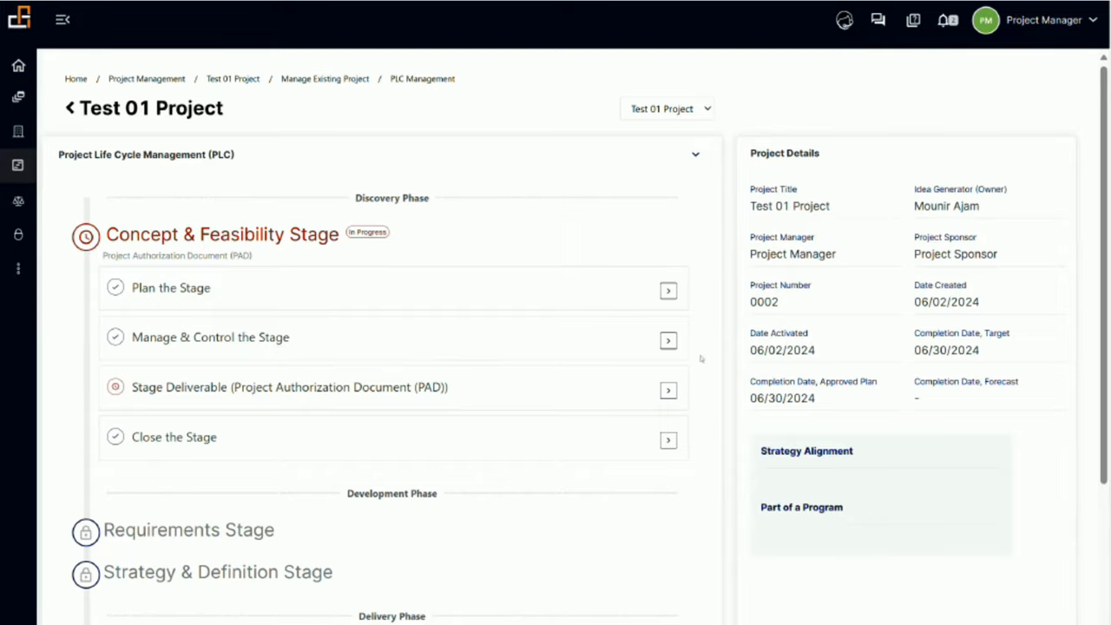
# - View the Manage & Control journal with 'we started one day late' and focus the Add Comment box
pyautogui.click(668, 340)
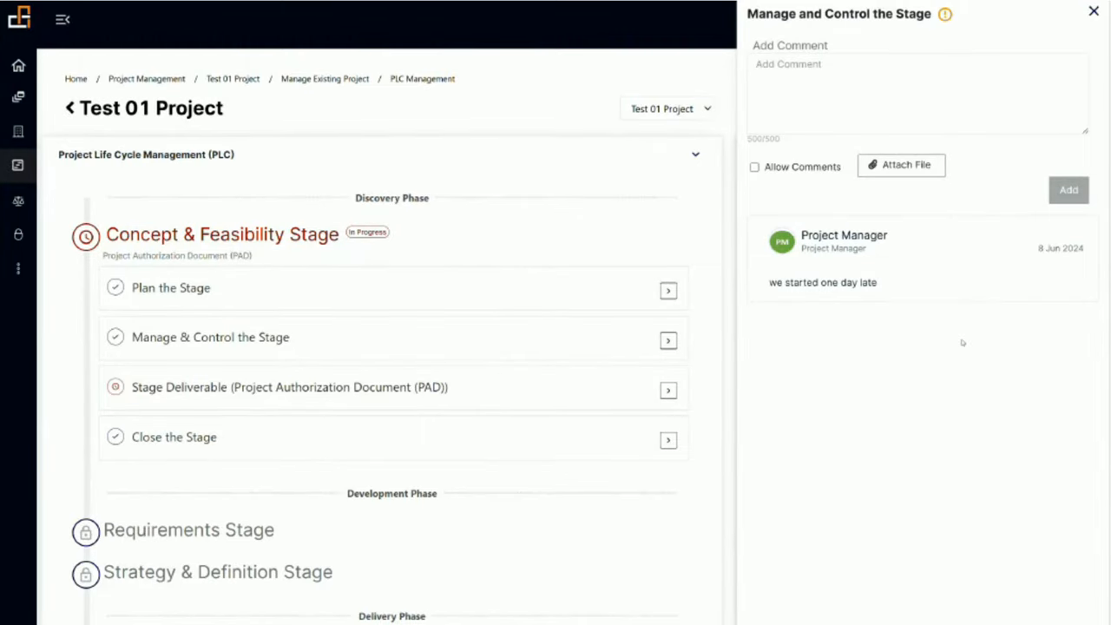
pyautogui.moveTo(940, 262)
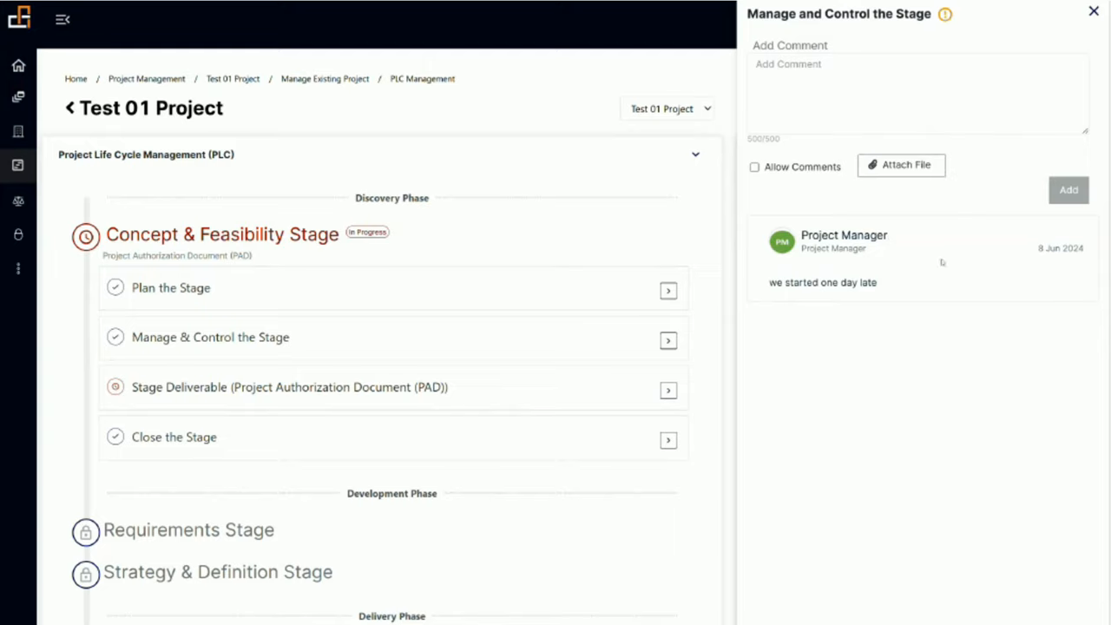
pyautogui.moveTo(910, 295)
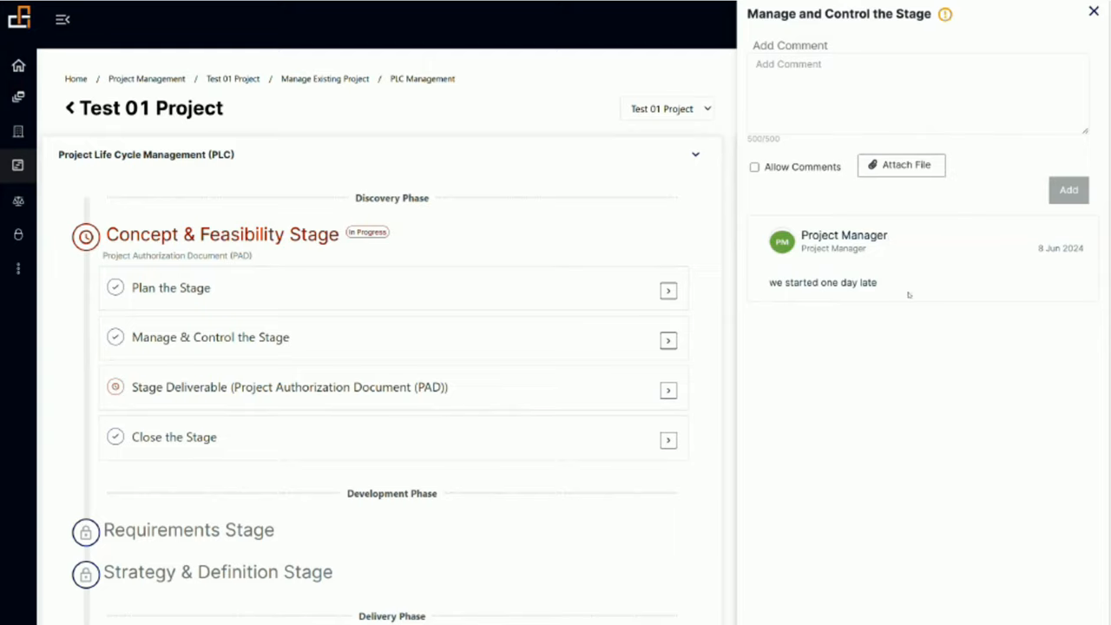
pyautogui.moveTo(947, 206)
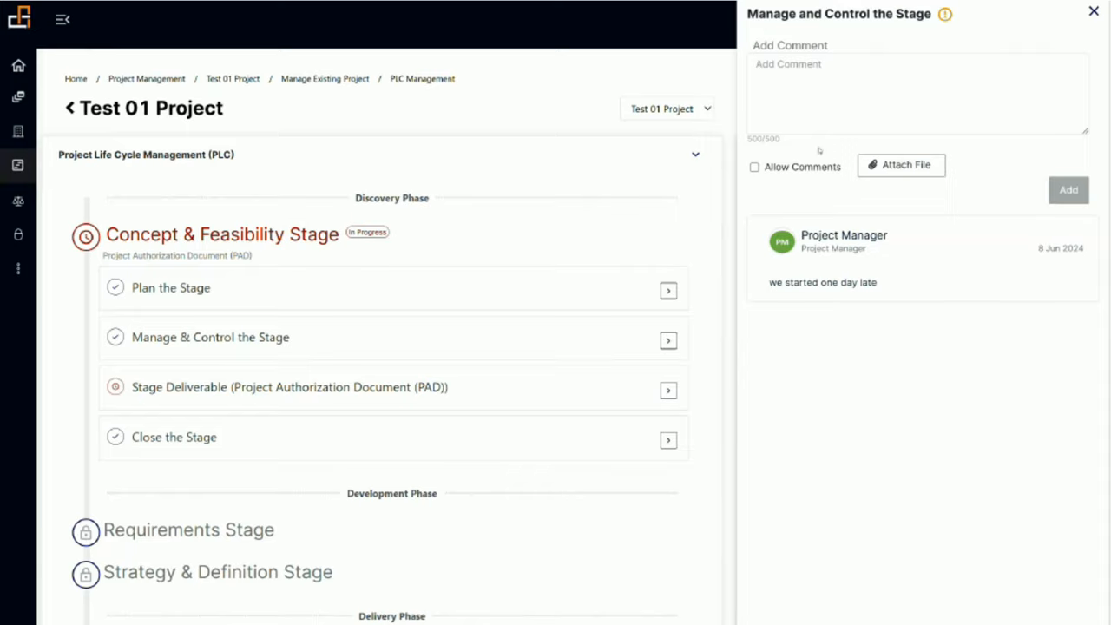
pyautogui.moveTo(680, 142)
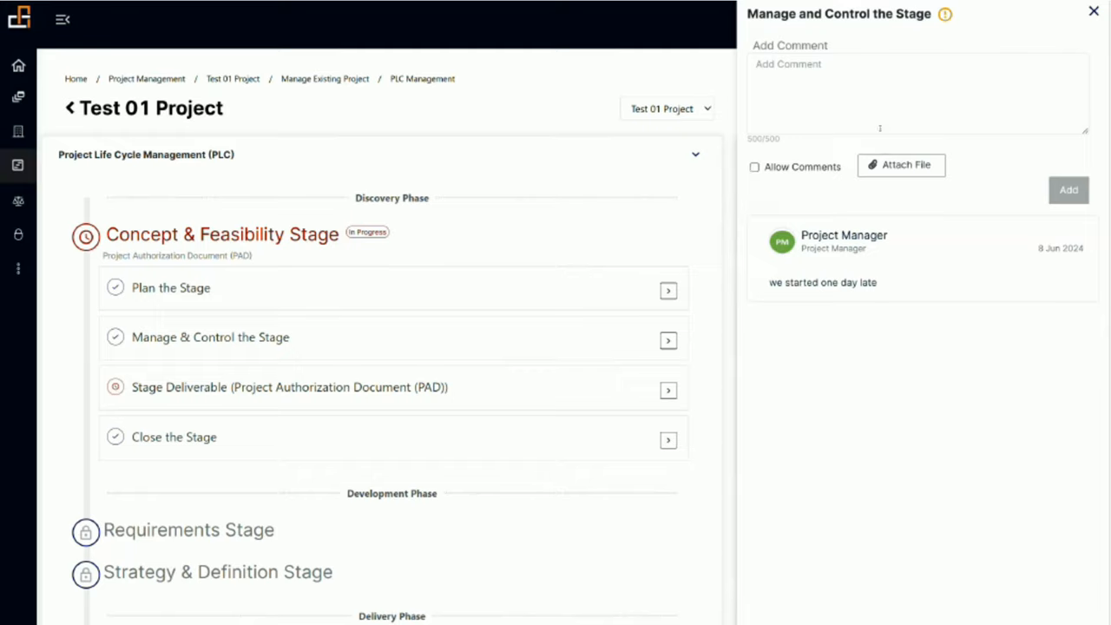
pyautogui.click(916, 90)
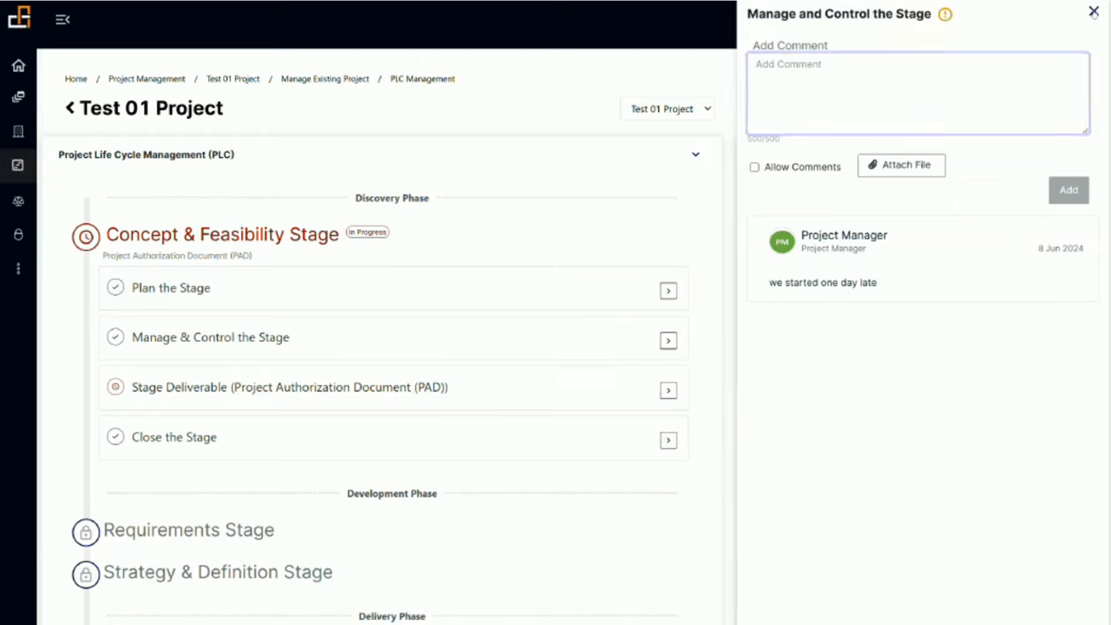
# - Close the journal without adding a comment, returning to Test 01 Project details
pyautogui.click(1093, 10)
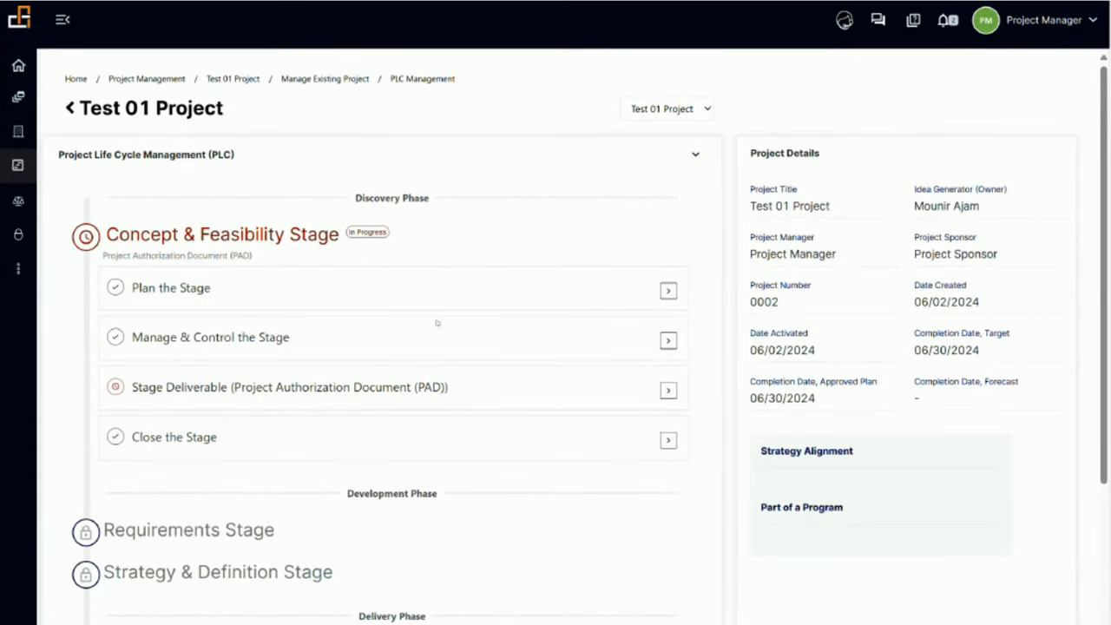
pyautogui.moveTo(413, 371)
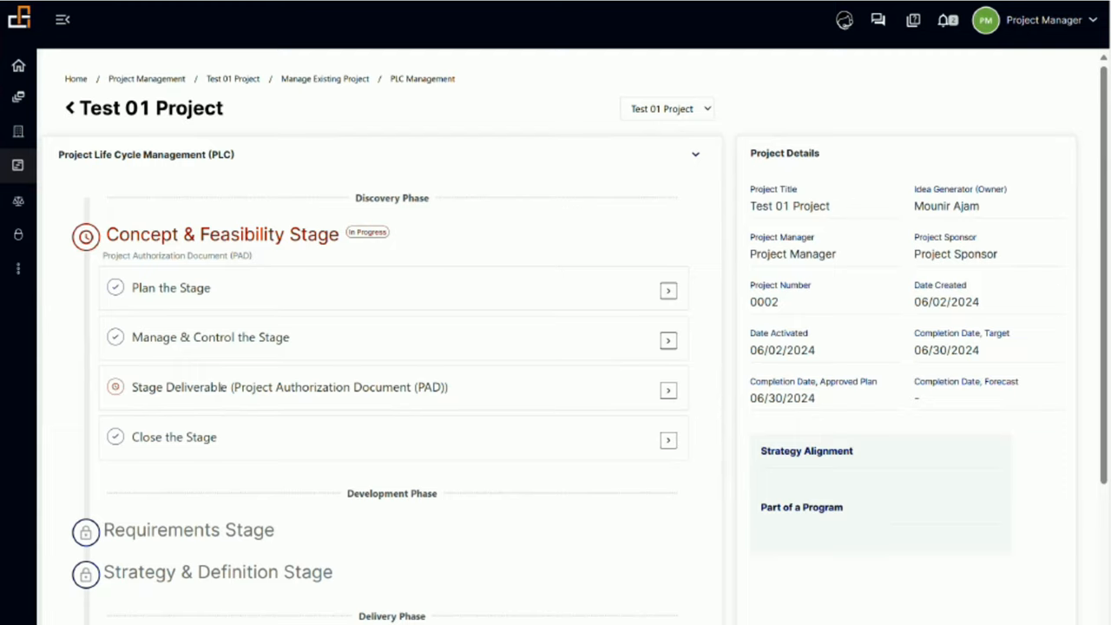
pyautogui.moveTo(510, 386)
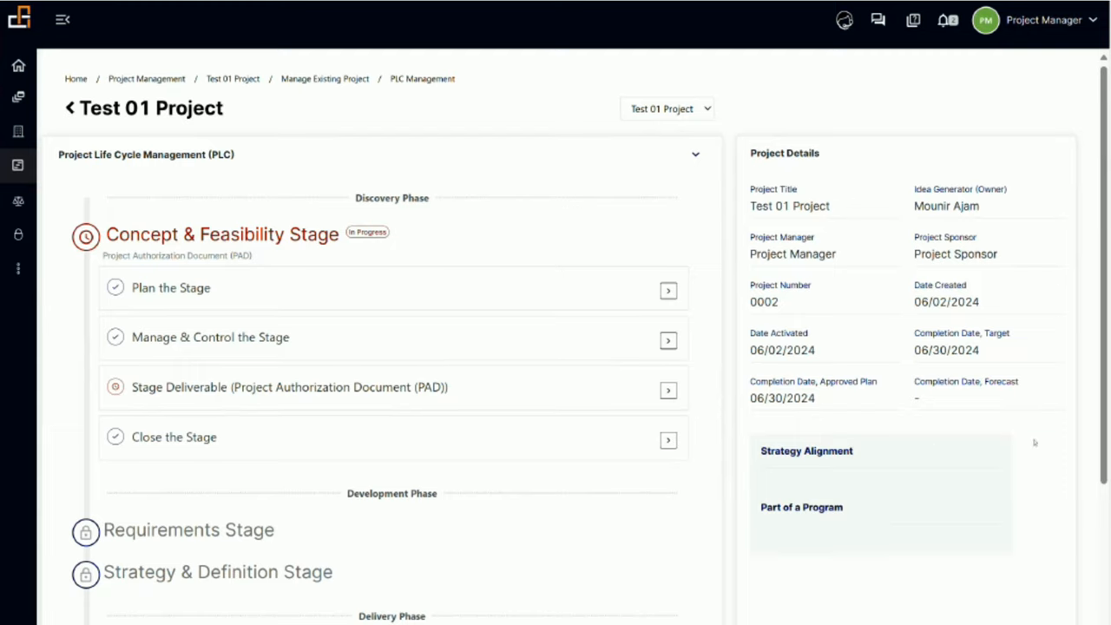
pyautogui.moveTo(28, 176)
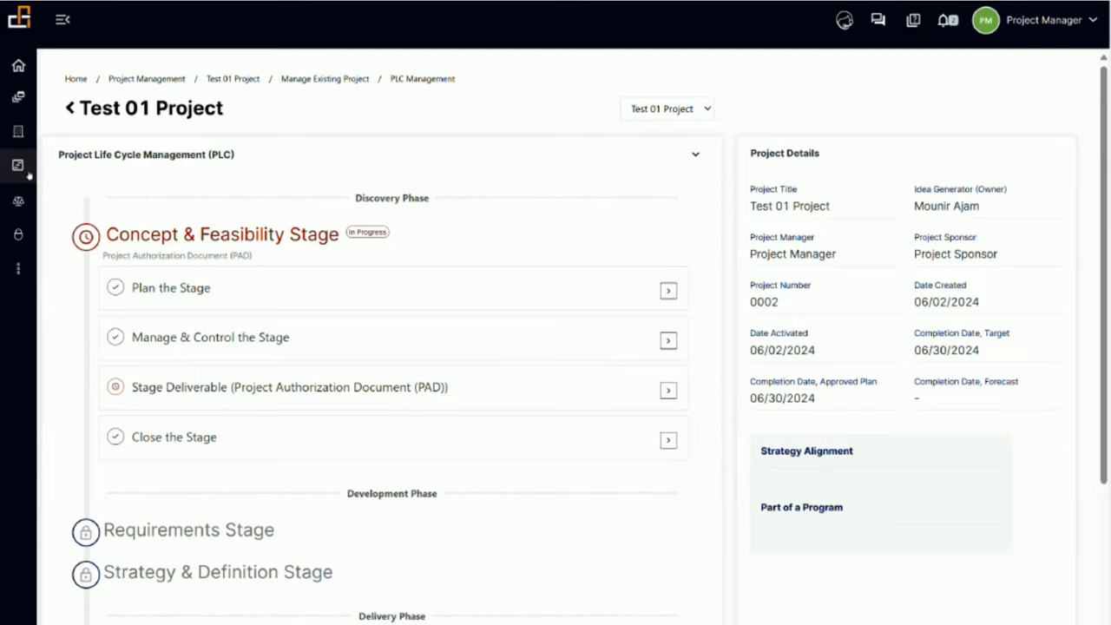